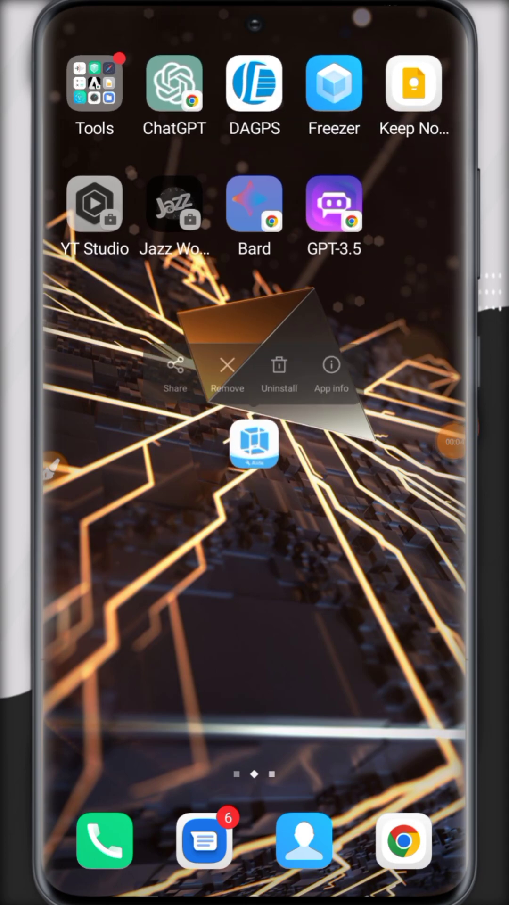
# Bring up the App info page for VMOS Pro from its home-screen icon
pyautogui.click(330, 365)
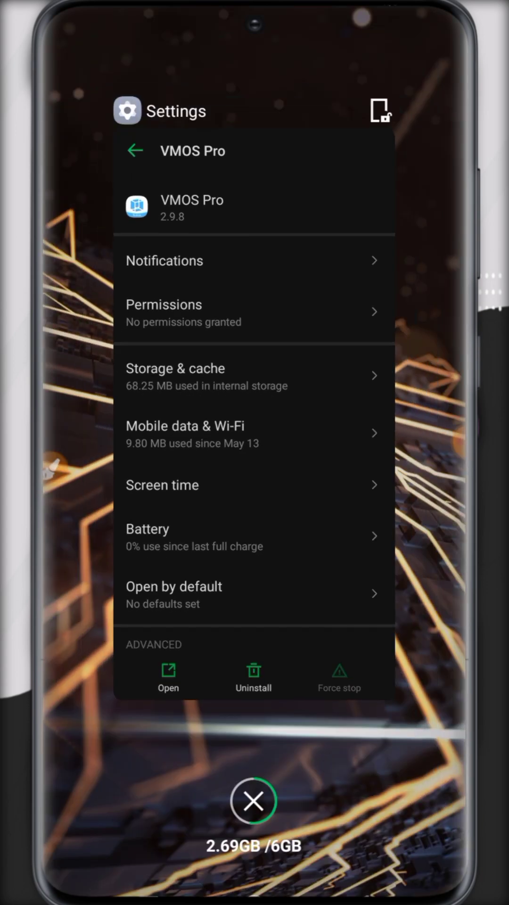
# Launch VMOS Pro and accept its terms of service and privacy policy
pyautogui.click(167, 678)
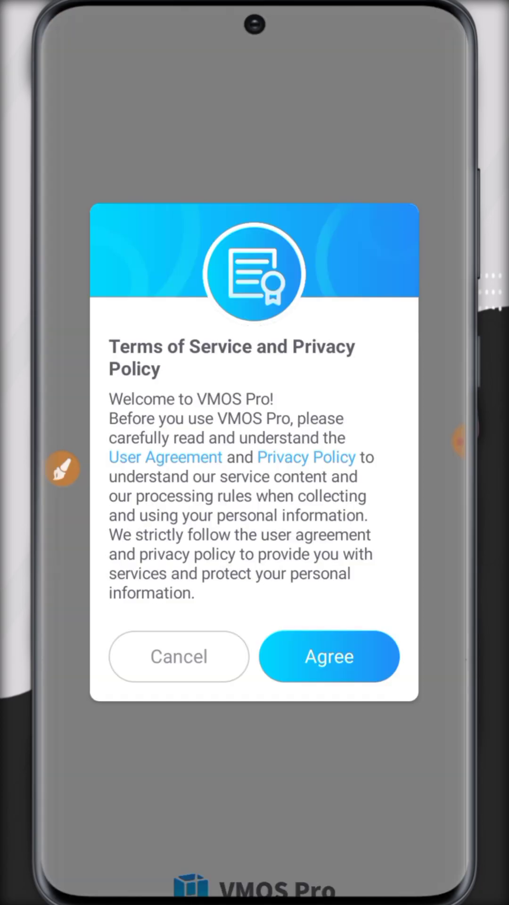
pyautogui.click(62, 467)
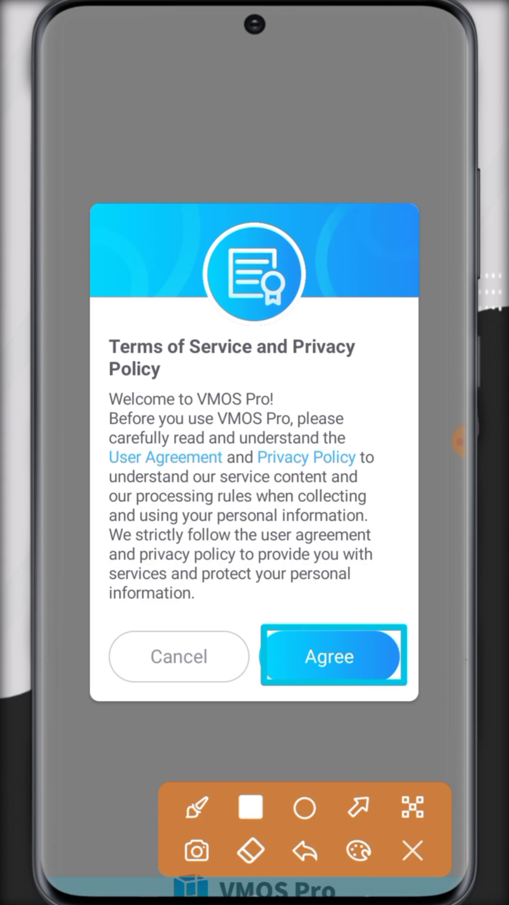
pyautogui.click(412, 851)
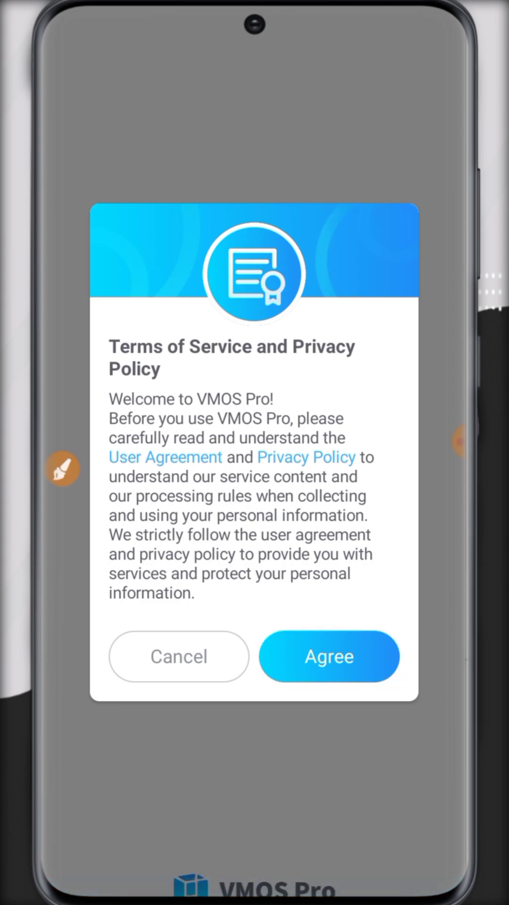
pyautogui.click(328, 656)
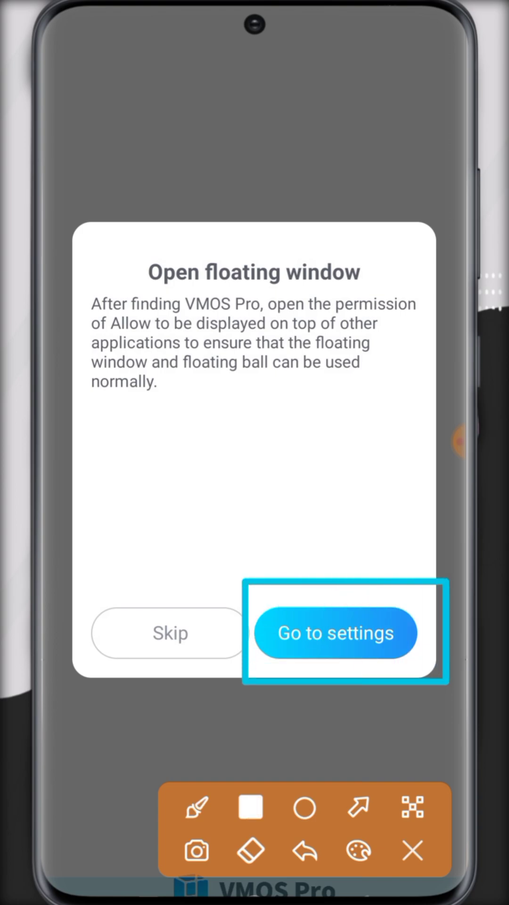
# Grant VMOS Pro permission to display over other apps and return to its welcome screen
pyautogui.click(335, 632)
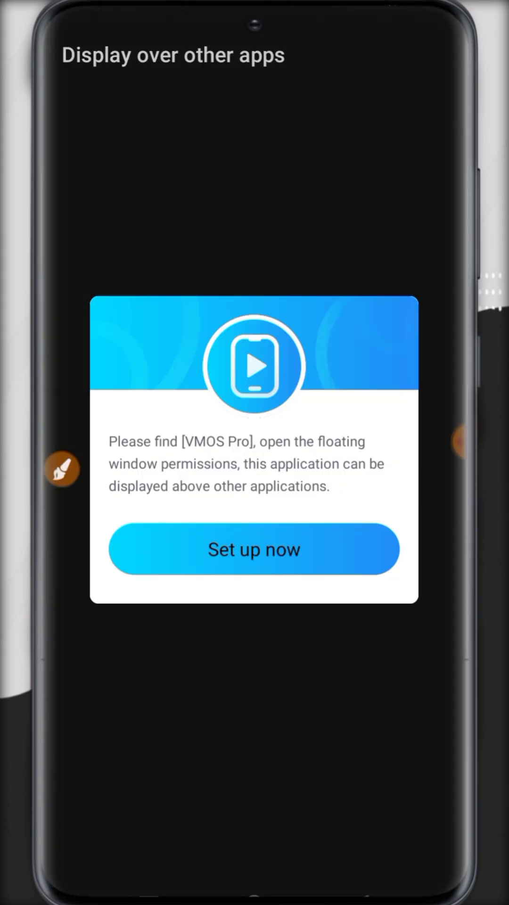
pyautogui.click(253, 548)
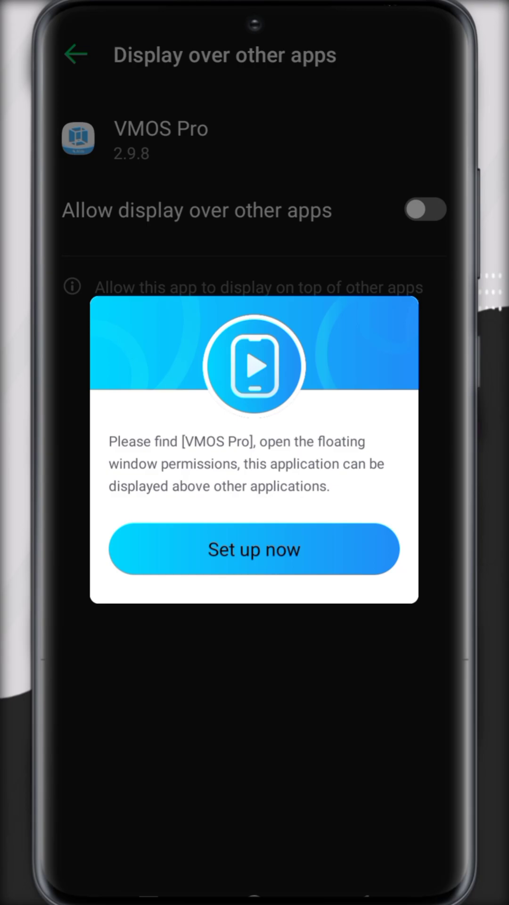
pyautogui.click(425, 209)
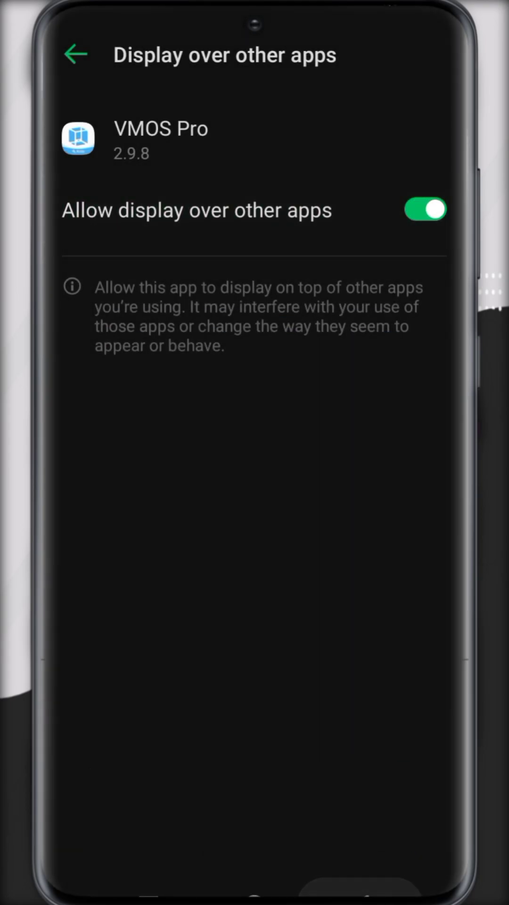
pyautogui.click(75, 53)
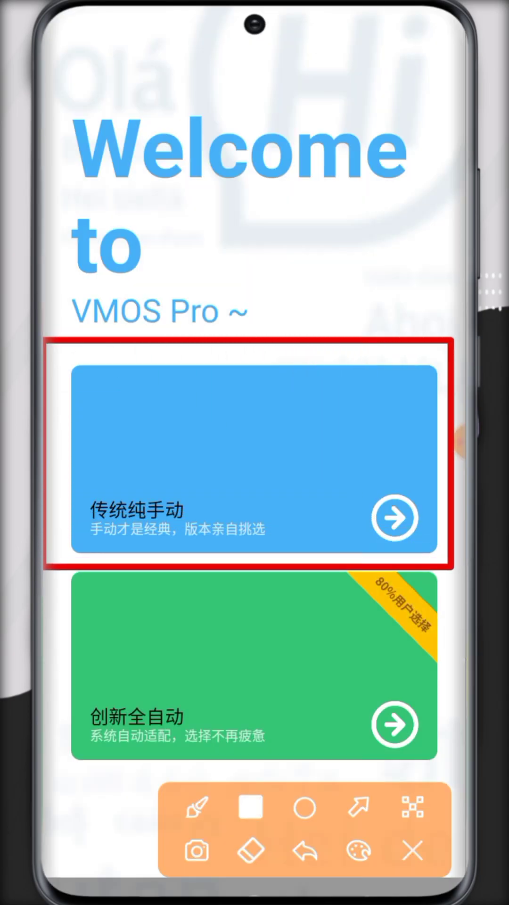
# Take the manual setup path and reach the Add Device list of downloadable ROMs
pyautogui.click(410, 851)
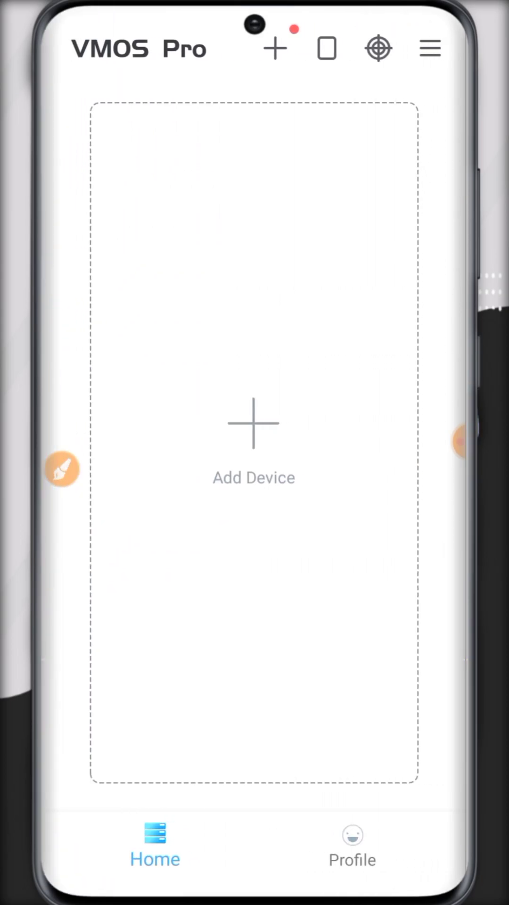
pyautogui.click(61, 469)
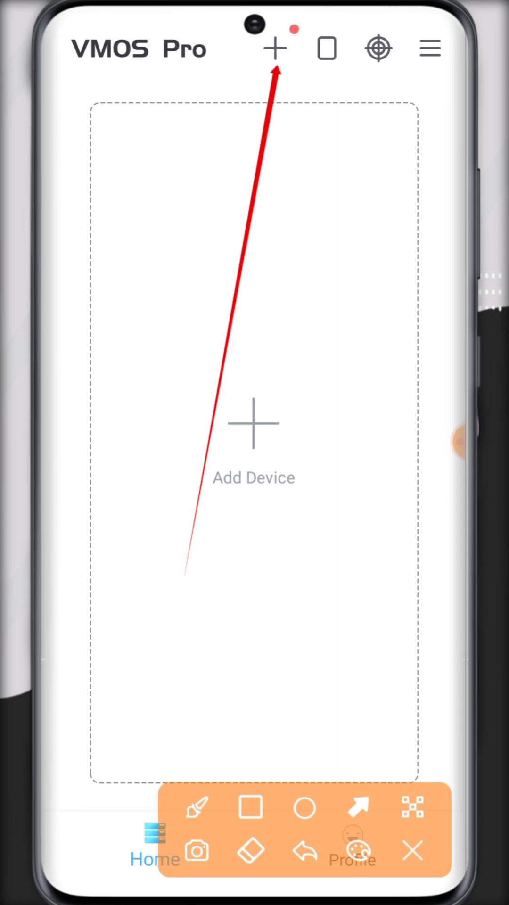
pyautogui.click(305, 808)
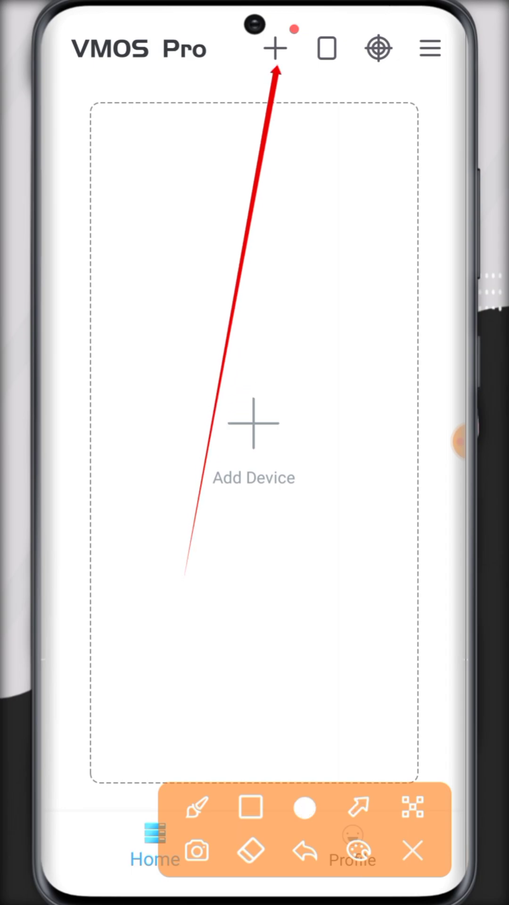
pyautogui.click(277, 49)
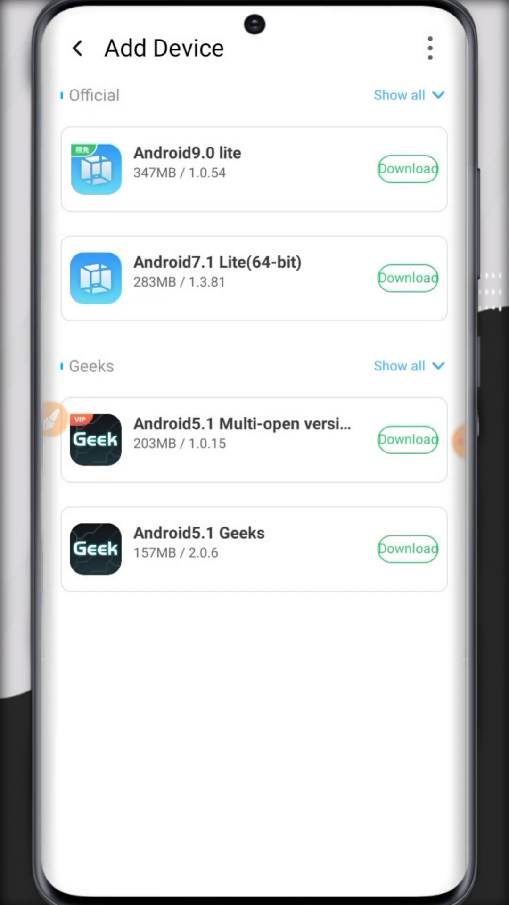
# Expand the Official and Geeks ROM lists and queue Android7.1 Geeks and Android5.1 Multi-open downloads
pyautogui.click(408, 94)
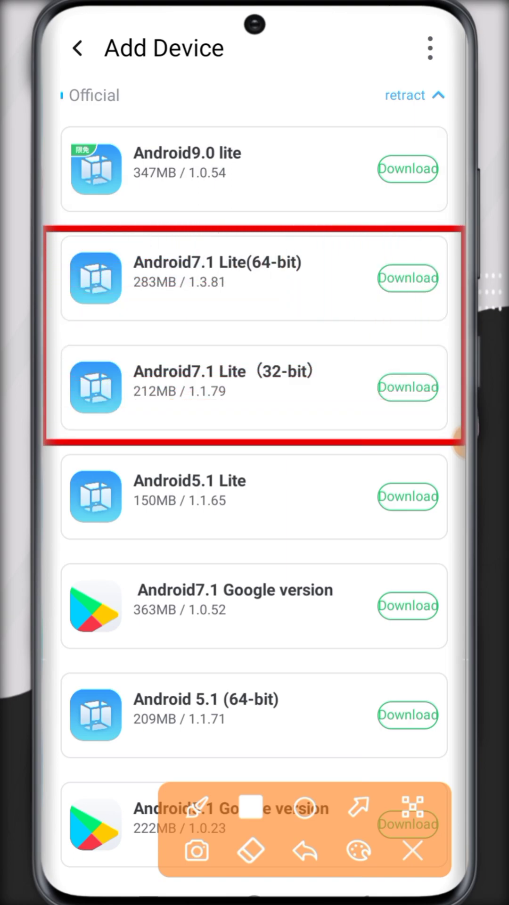
pyautogui.click(411, 850)
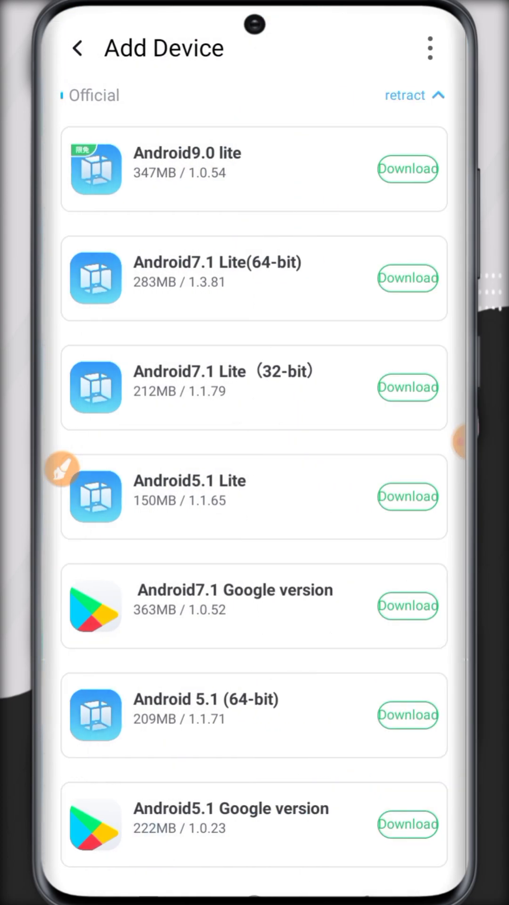
pyautogui.click(225, 387)
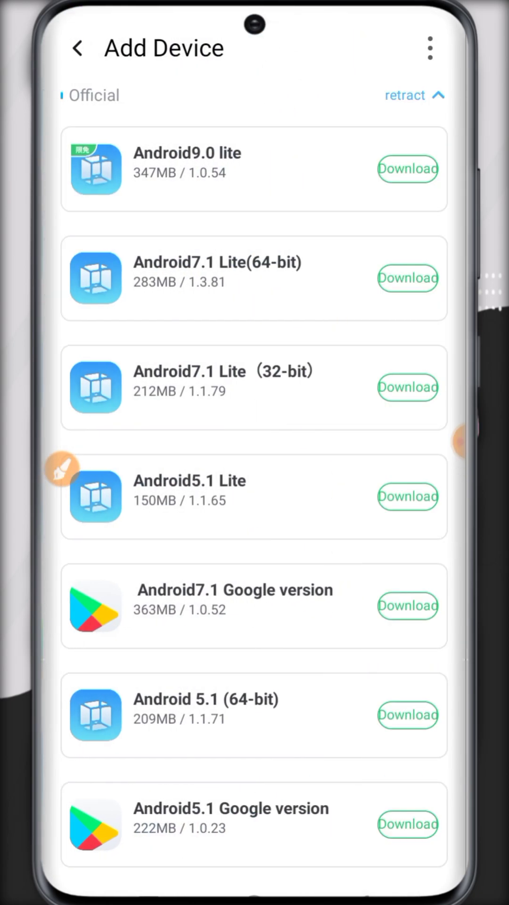
pyautogui.scroll(-3)
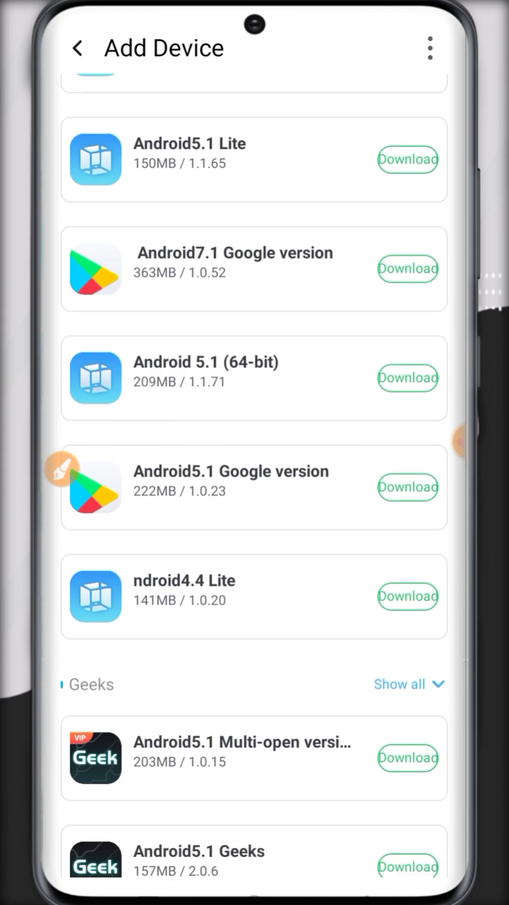
pyautogui.click(399, 684)
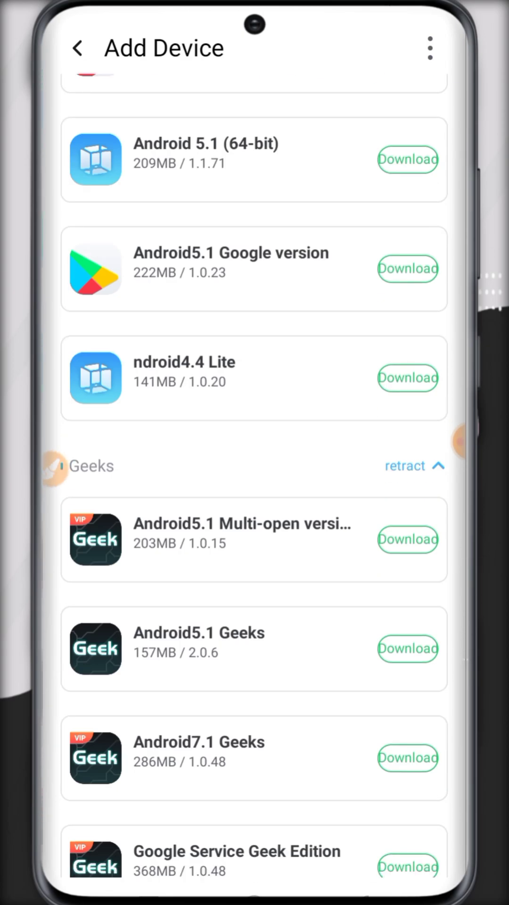
pyautogui.scroll(3)
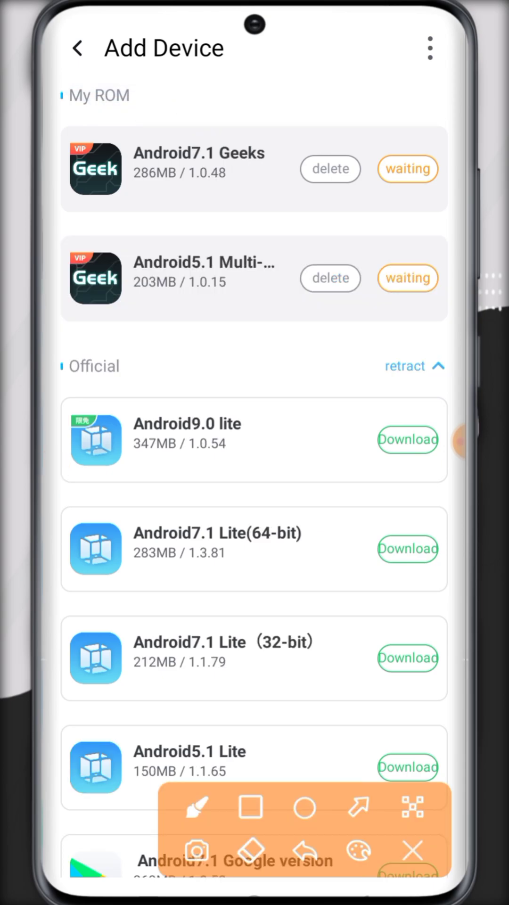
# Delete both queued Geek ROM downloads, then reveal the import local/remote ROM options
pyautogui.click(250, 805)
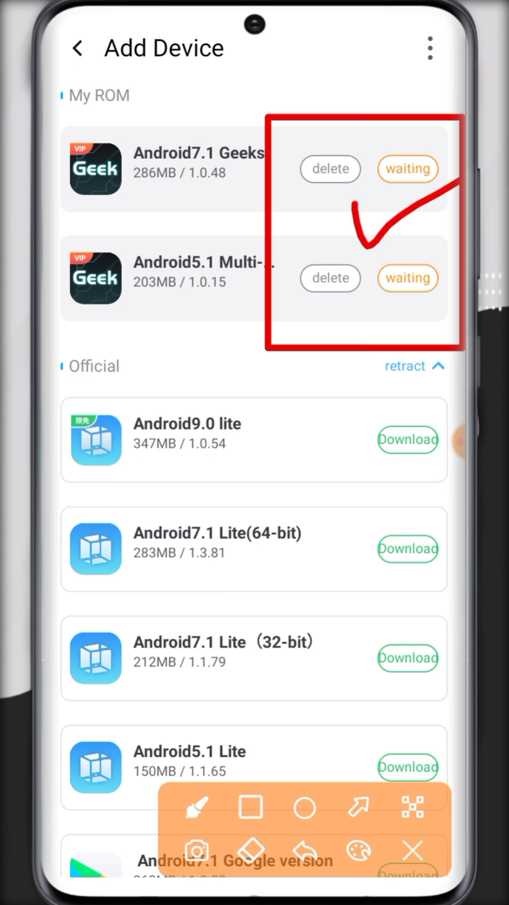
pyautogui.click(330, 169)
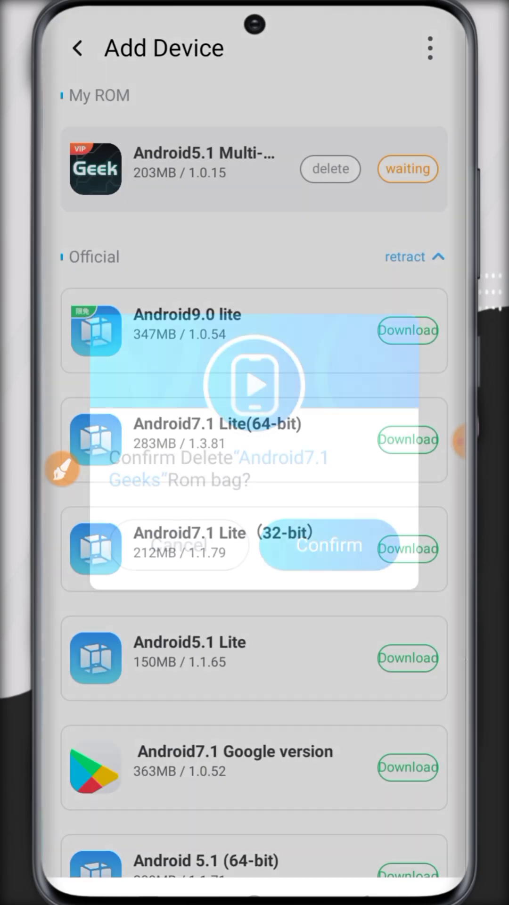
pyautogui.click(329, 546)
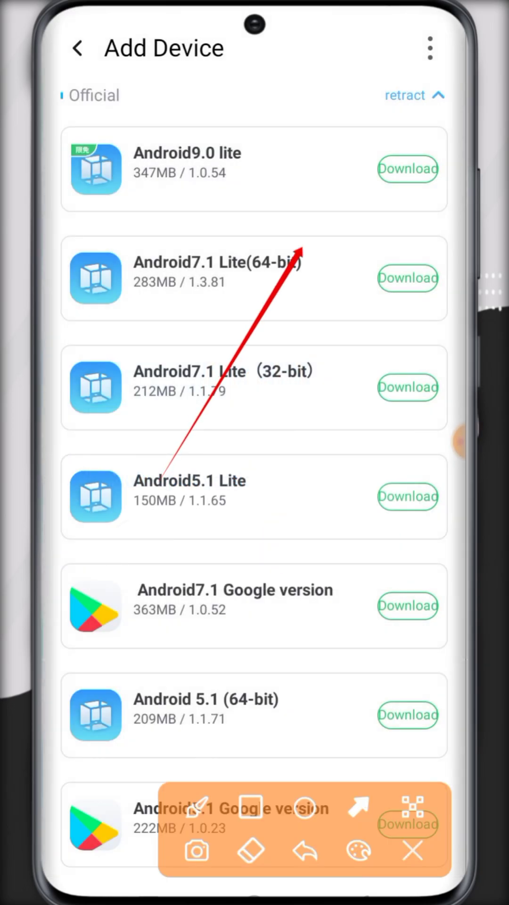
pyautogui.click(412, 850)
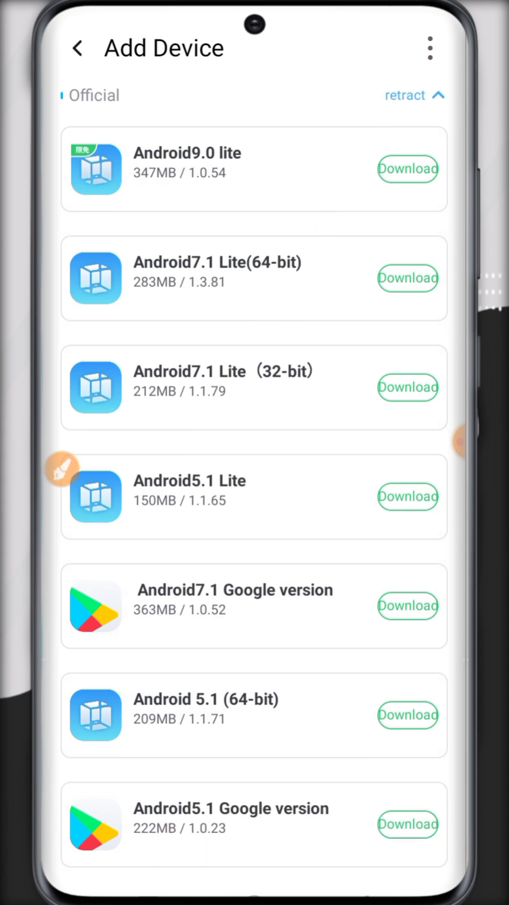
pyautogui.click(429, 49)
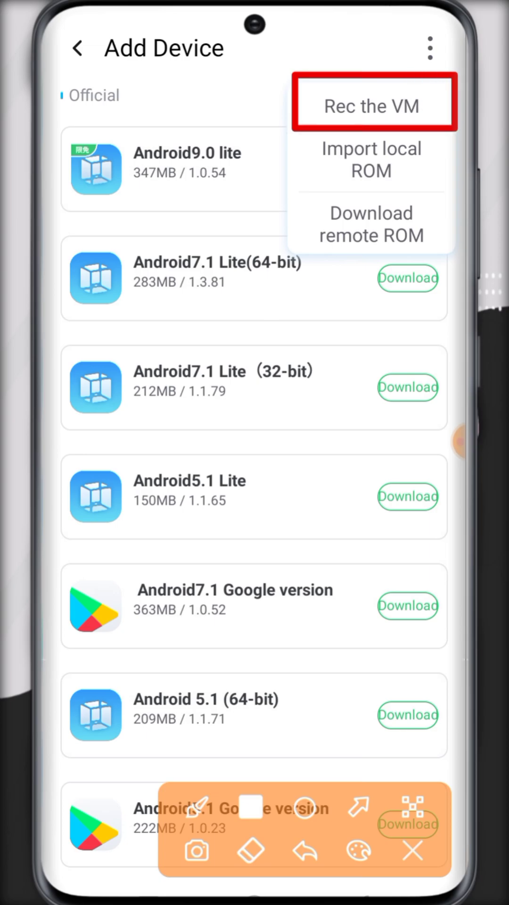
# Choose Rec the VM and allow file access, reaching the internal storage file browser
pyautogui.click(372, 103)
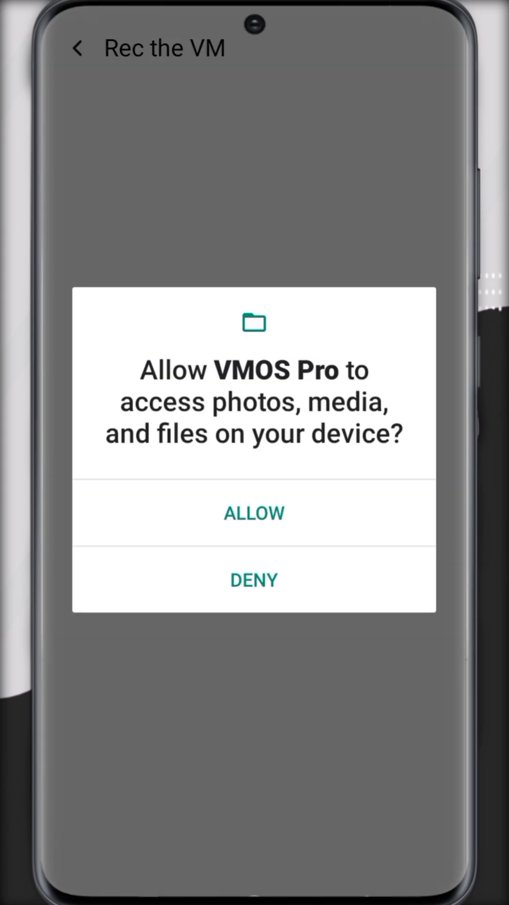
pyautogui.click(254, 512)
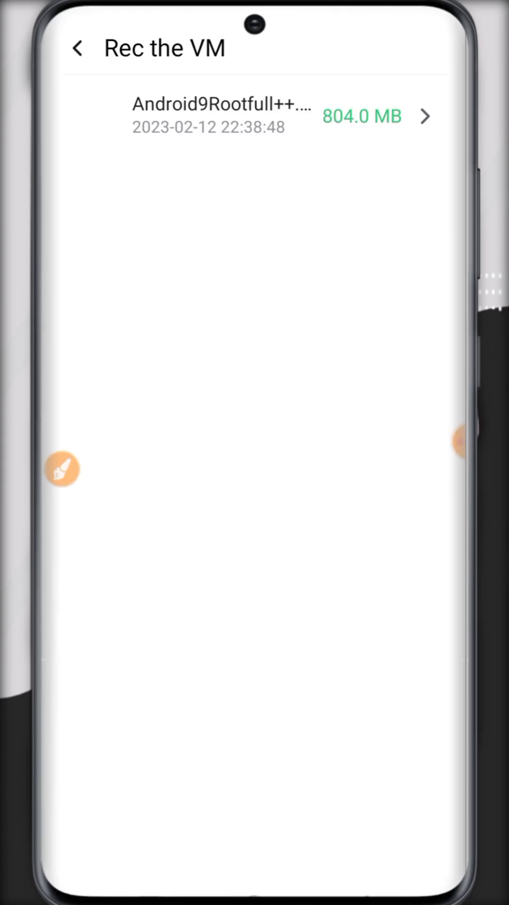
pyautogui.click(60, 469)
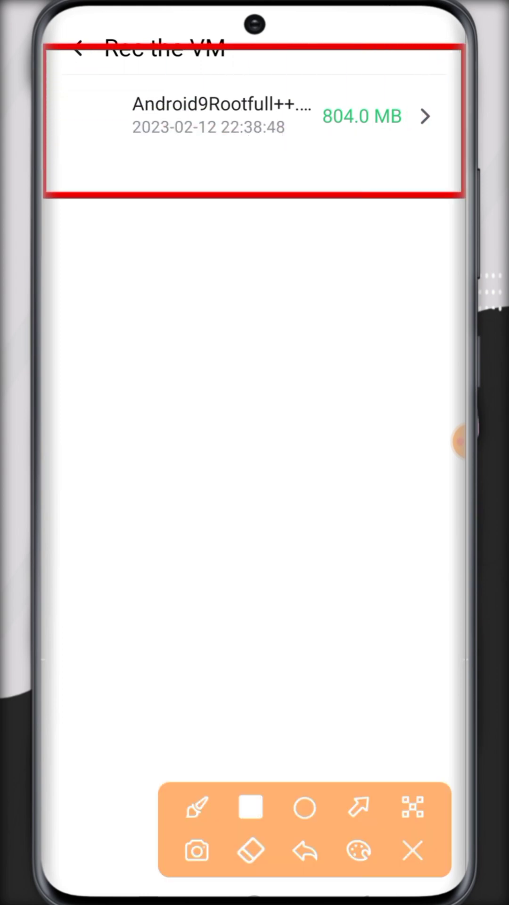
pyautogui.click(411, 851)
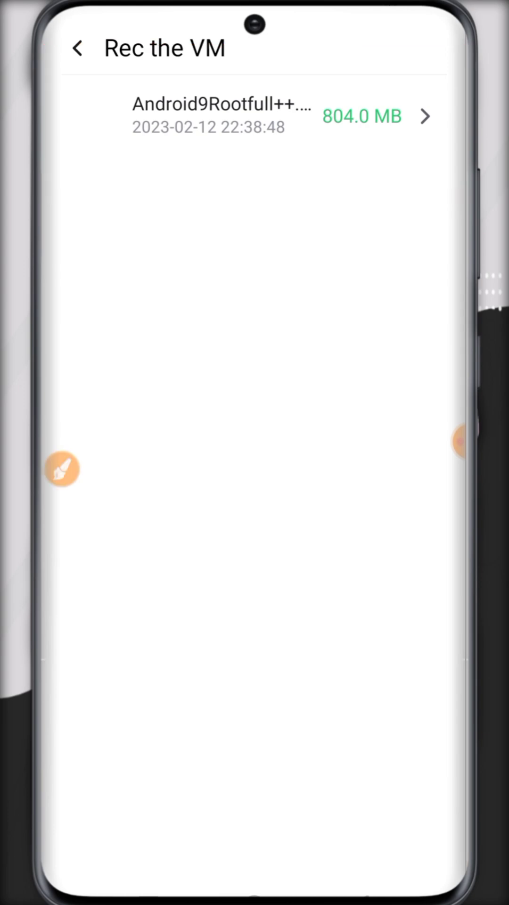
pyautogui.click(62, 469)
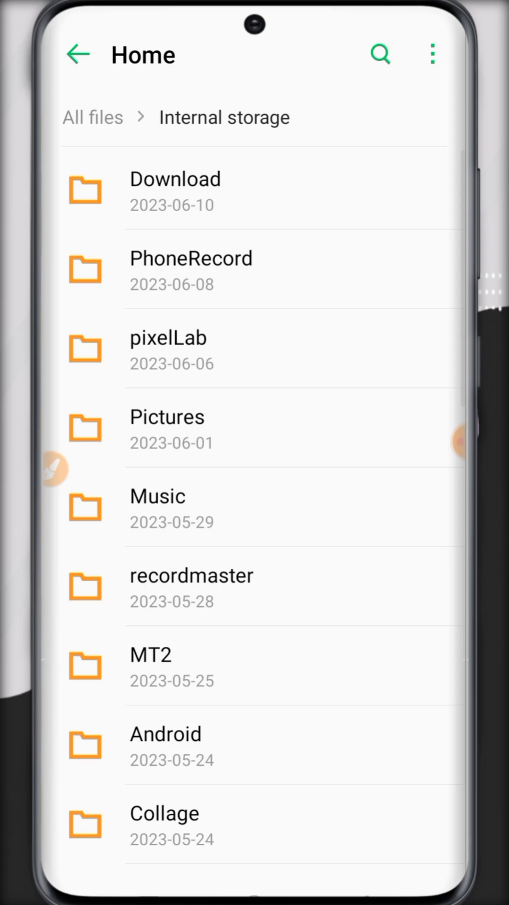
# Browse Internal storage into the vmospro folder to check the backup folder
pyautogui.scroll(3)
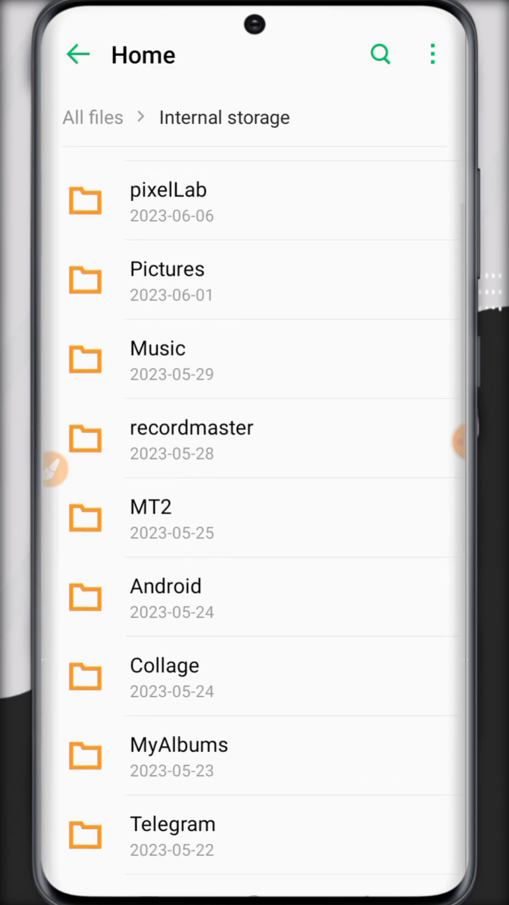
pyautogui.scroll(-3)
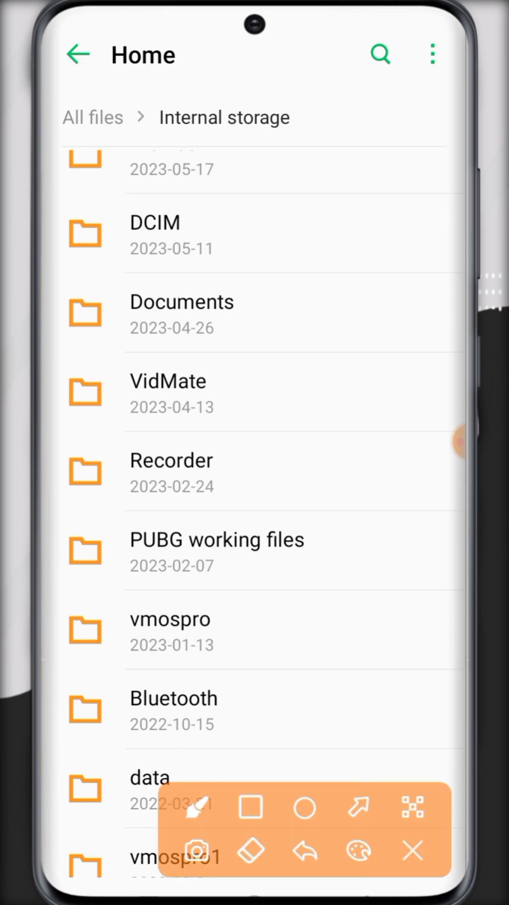
pyautogui.click(250, 808)
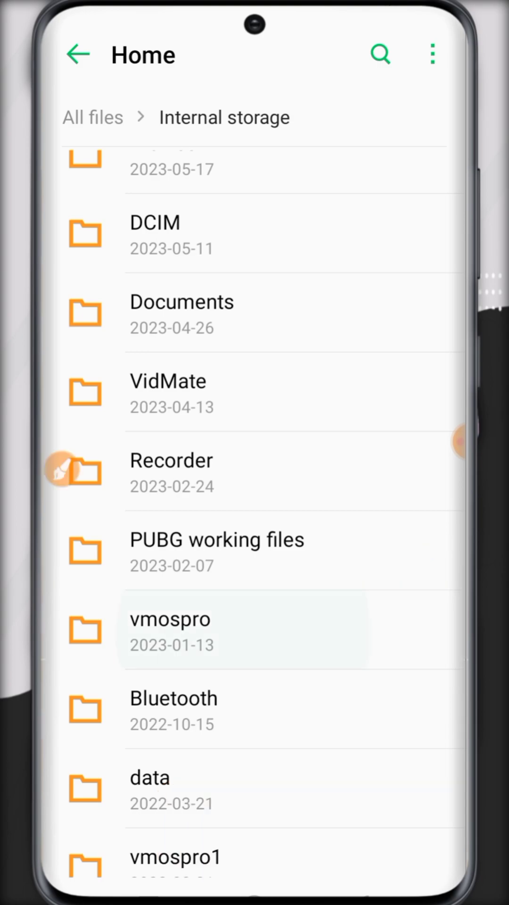
pyautogui.click(170, 628)
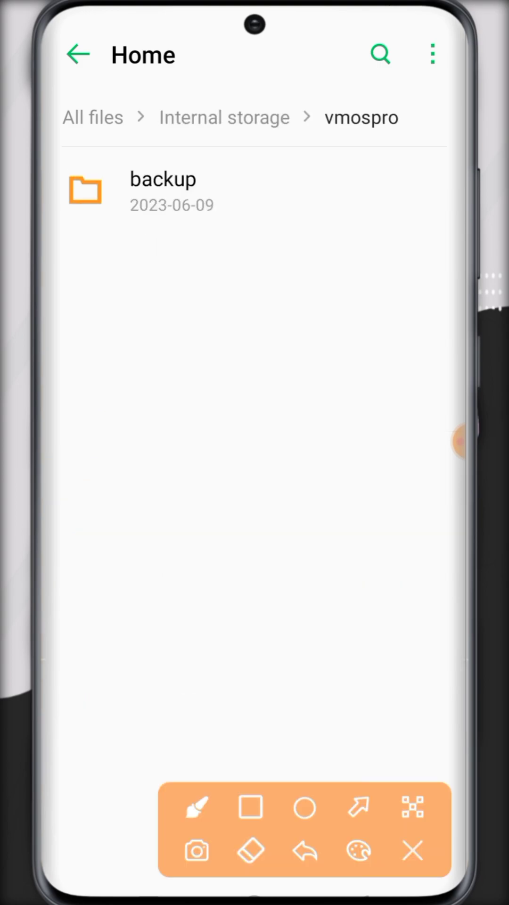
# Return to VMOS Pro's Rec the VM list showing the 804.0 MB rooted Android9 backup
pyautogui.click(249, 807)
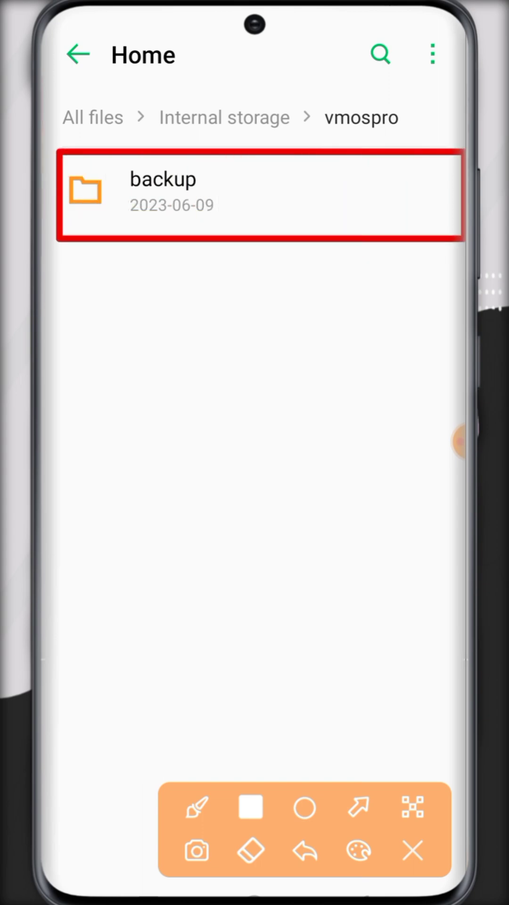
pyautogui.click(412, 851)
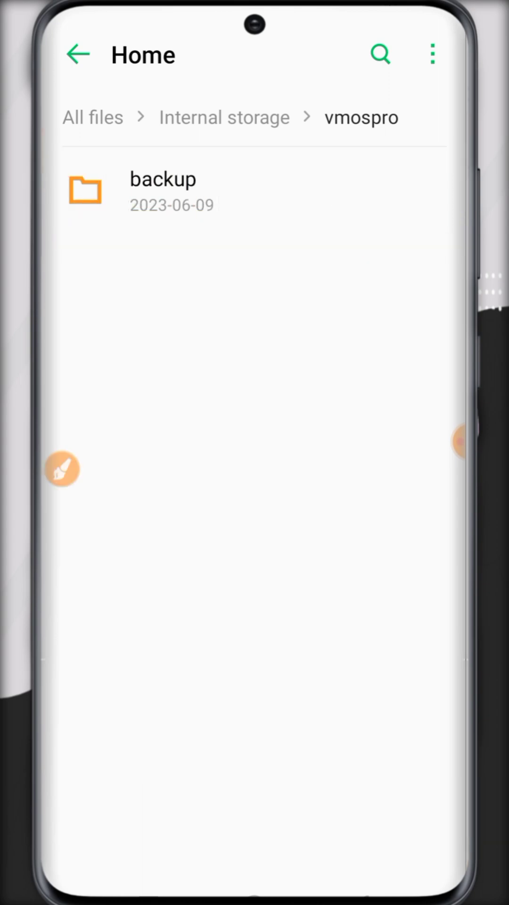
pyautogui.click(163, 191)
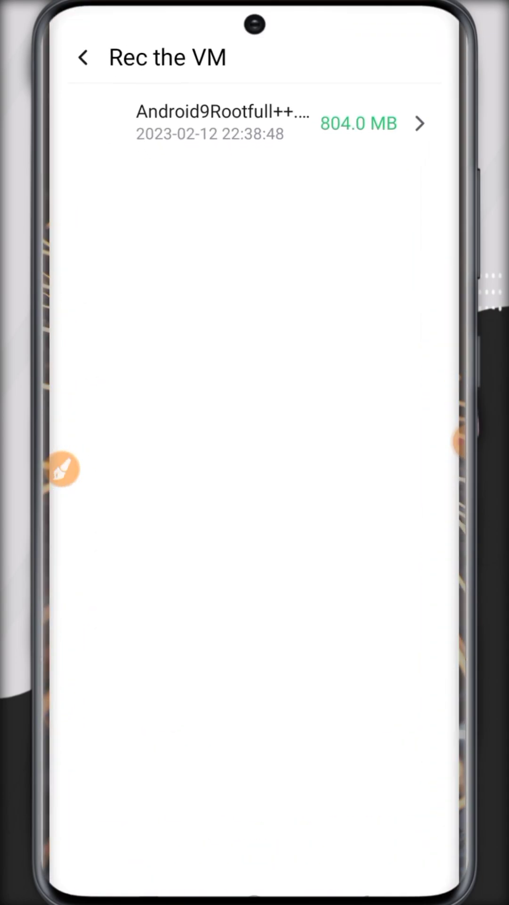
# Select the Android9Rootfull++ 804.0 MB backup and start its recovery
pyautogui.click(62, 470)
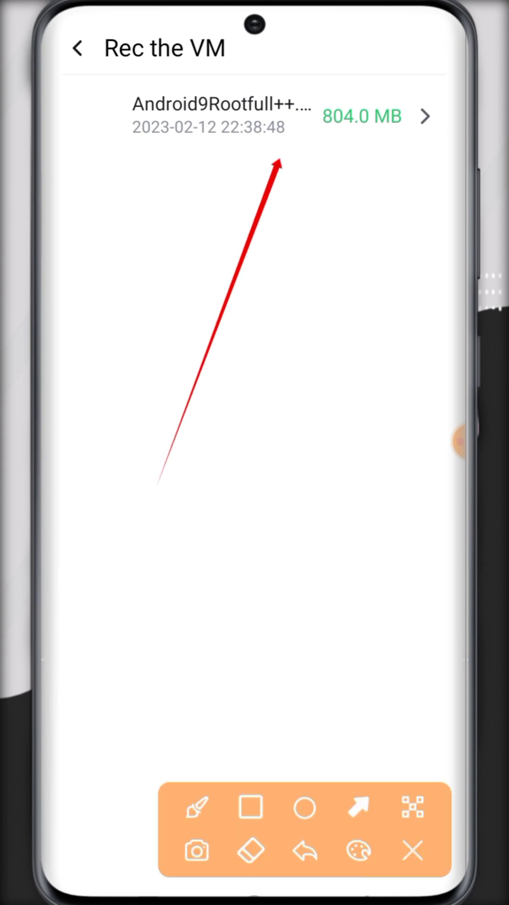
pyautogui.click(254, 116)
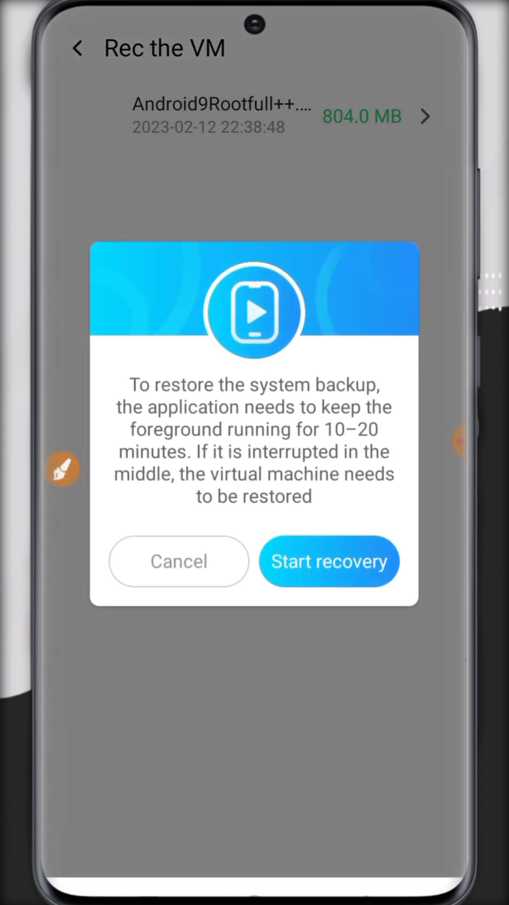
pyautogui.click(63, 468)
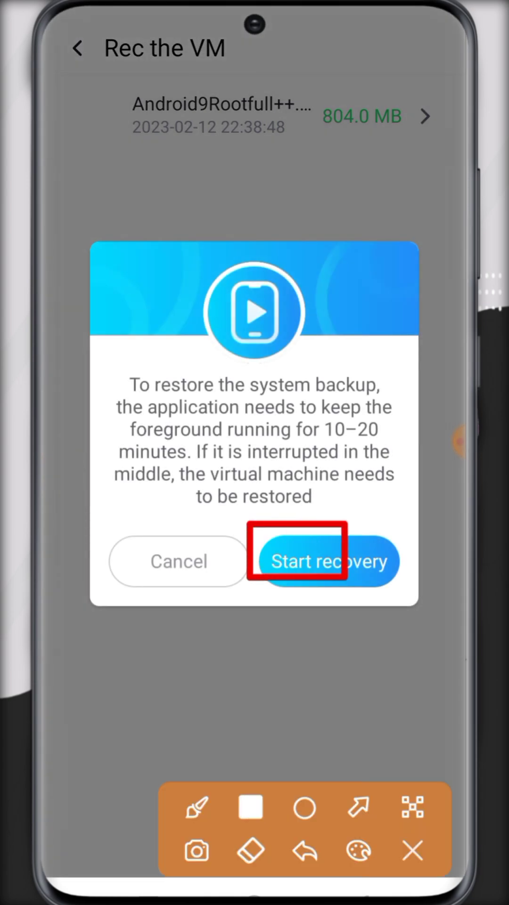
pyautogui.click(326, 561)
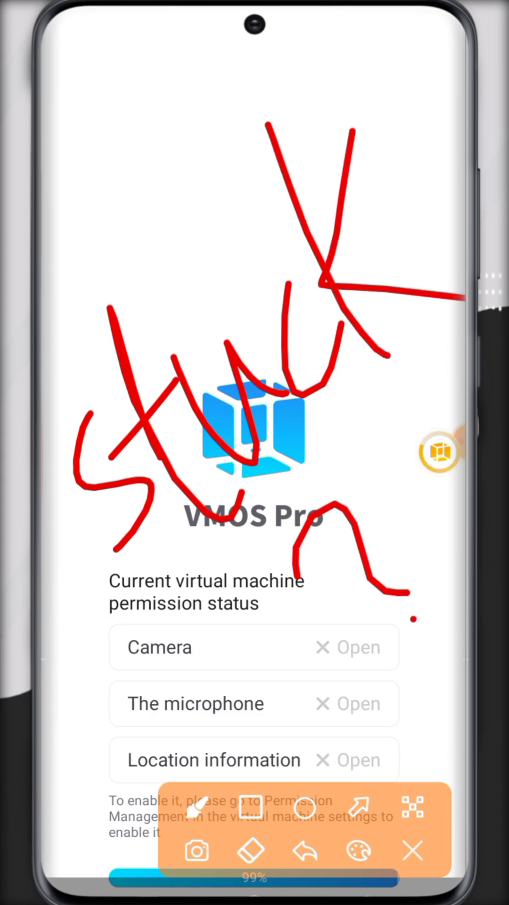
# Reopen VMOS Pro and enter the restored Android 9 Rootfull++ virtual machine to its home screen
pyautogui.click(412, 851)
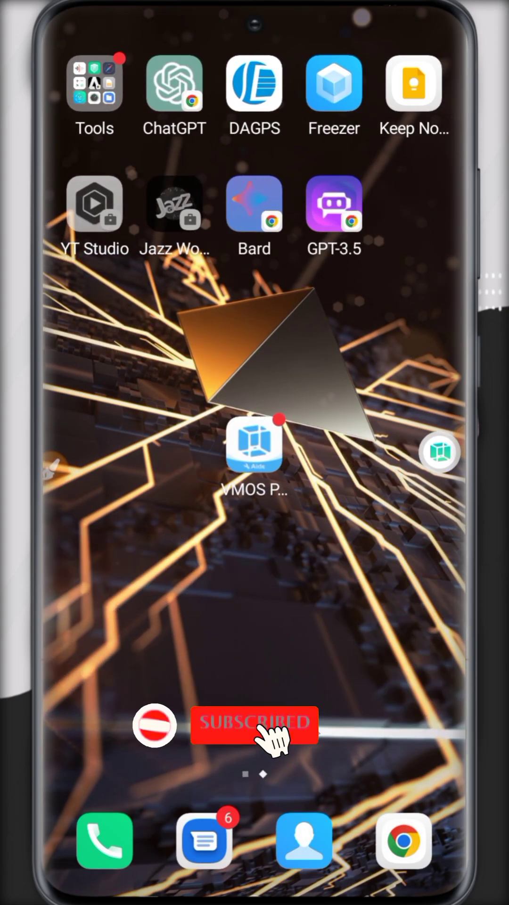
pyautogui.click(254, 445)
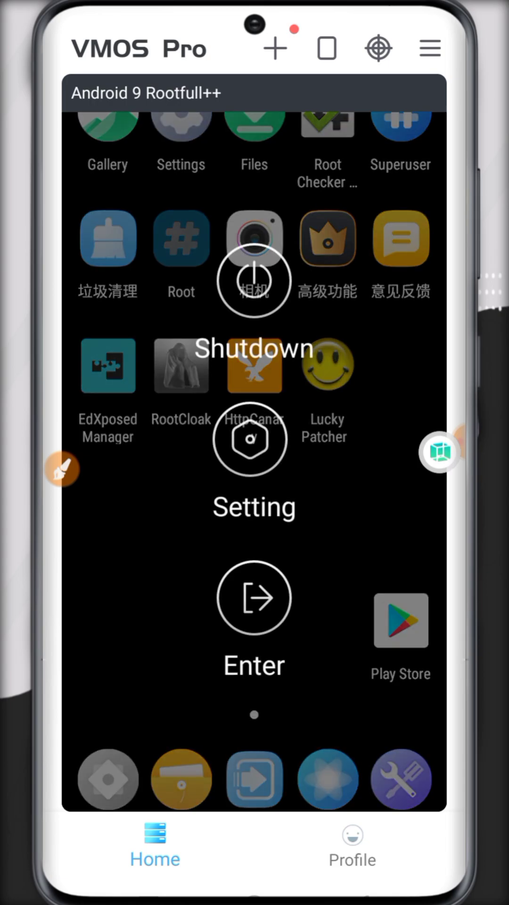
pyautogui.click(61, 468)
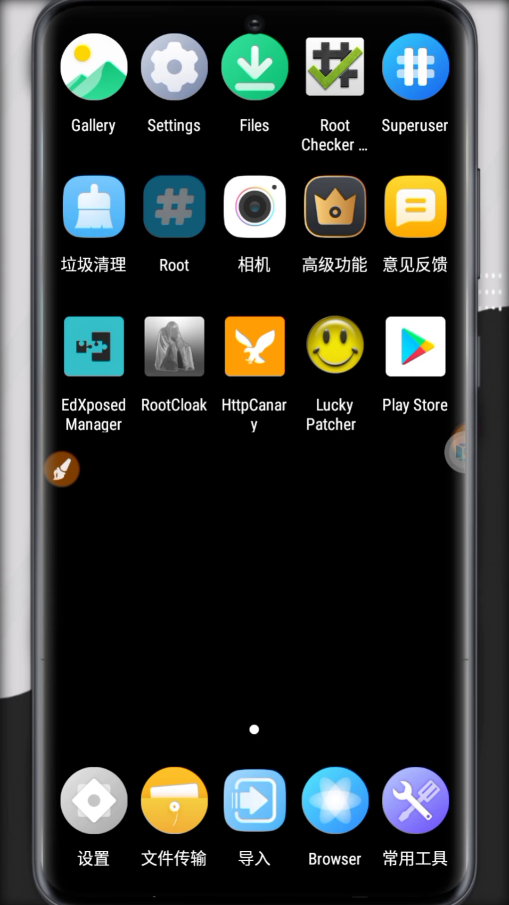
# Reach the virtual machine's advanced network settings via the floating ball menu
pyautogui.click(61, 469)
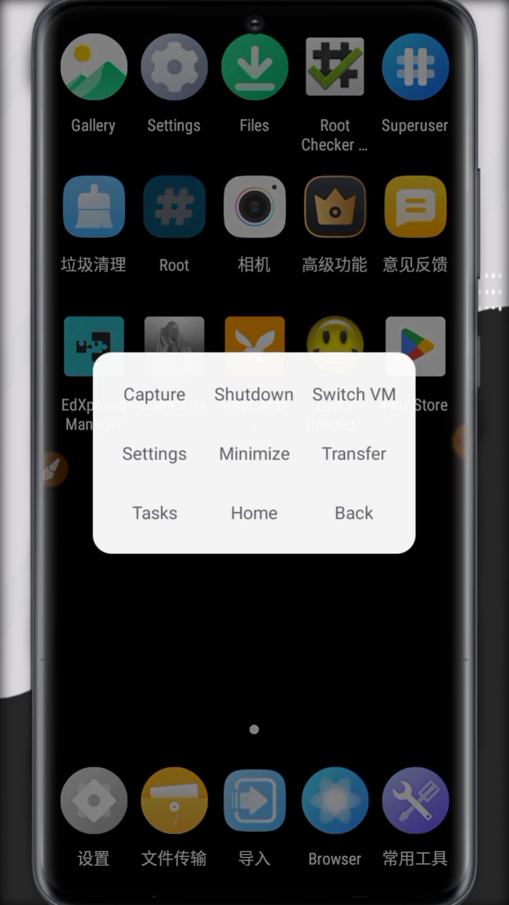
pyautogui.click(154, 454)
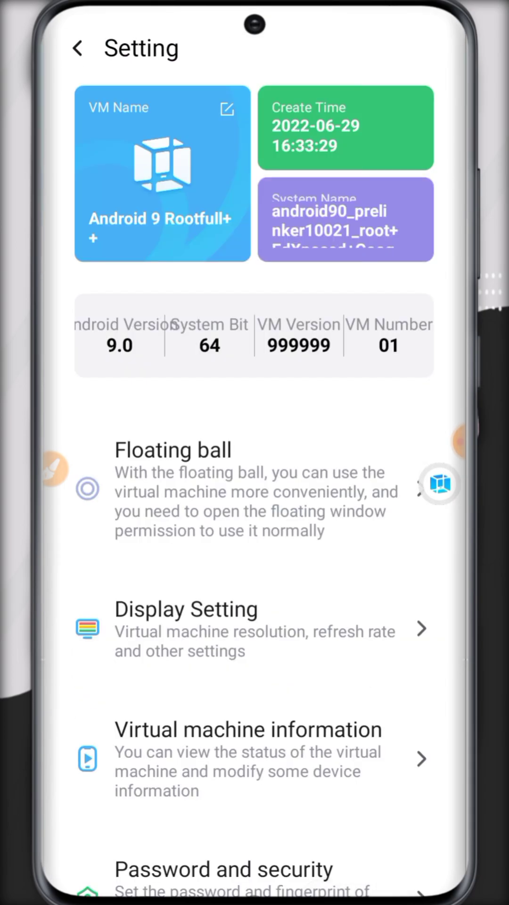
pyautogui.click(249, 744)
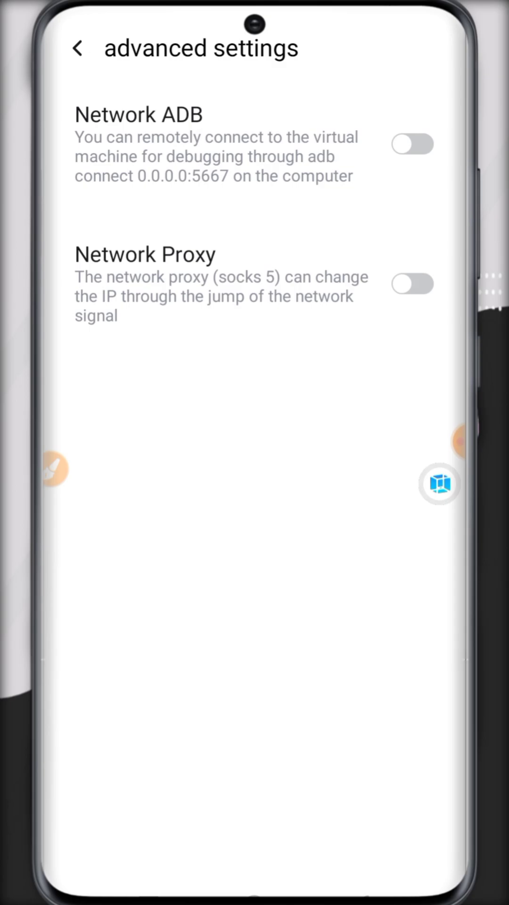
# Toggle Network Proxy on, start the IP field, then cancel the proxy form
pyautogui.click(412, 283)
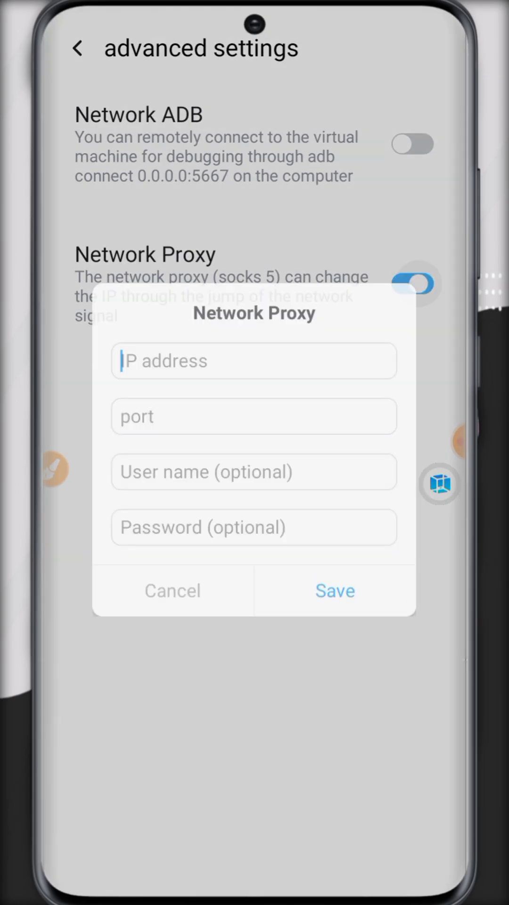
pyautogui.click(254, 361)
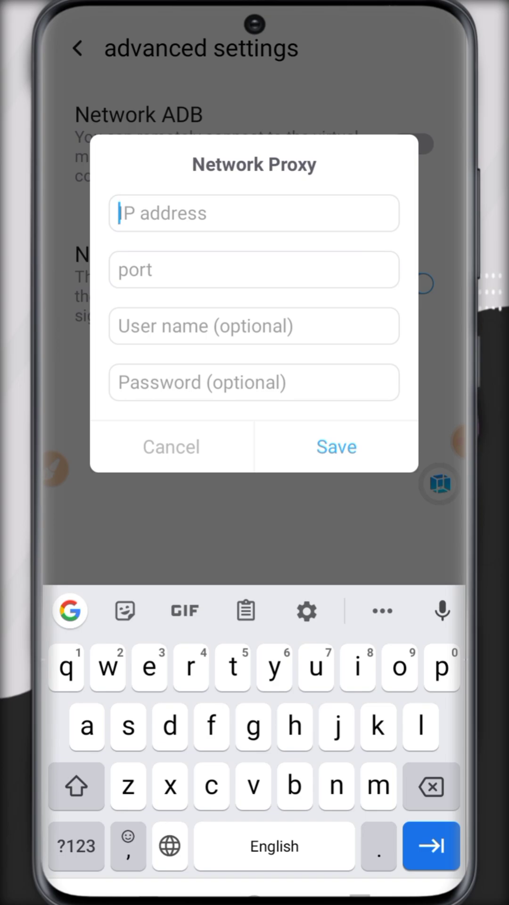
pyautogui.click(170, 446)
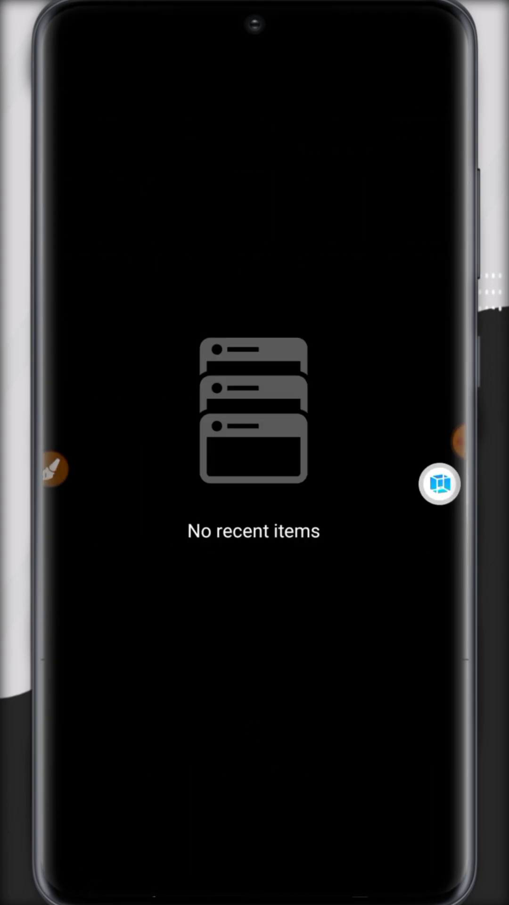
# Copy NiagaraLX-zt.zip from vmospro1/backup and paste it into the vmospro backup folder
pyautogui.click(439, 484)
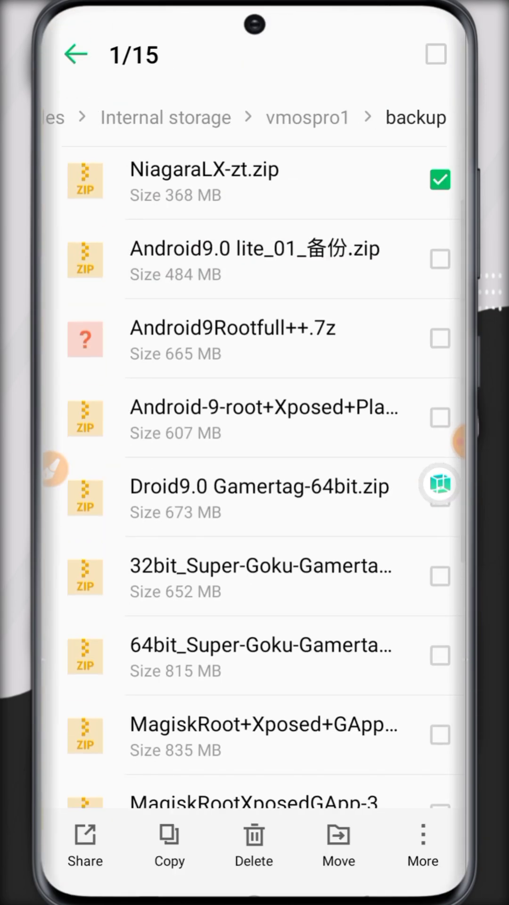
pyautogui.click(169, 843)
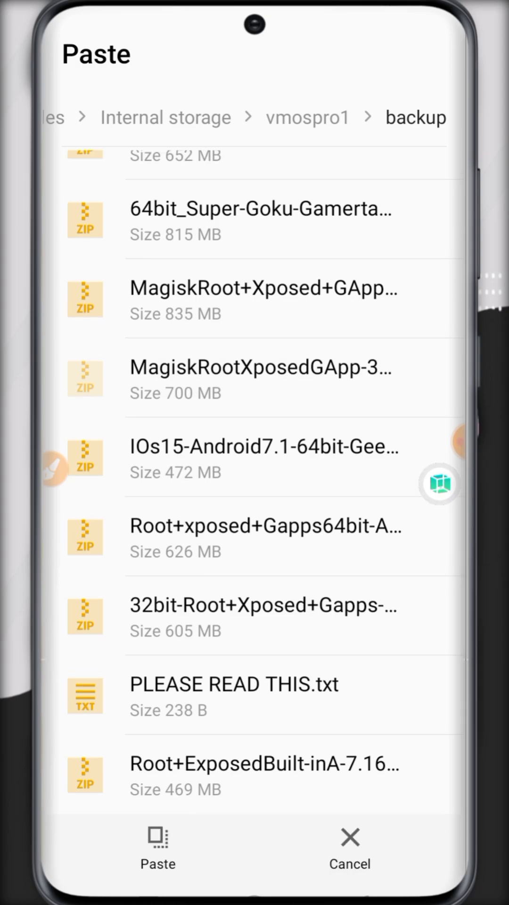
pyautogui.click(165, 117)
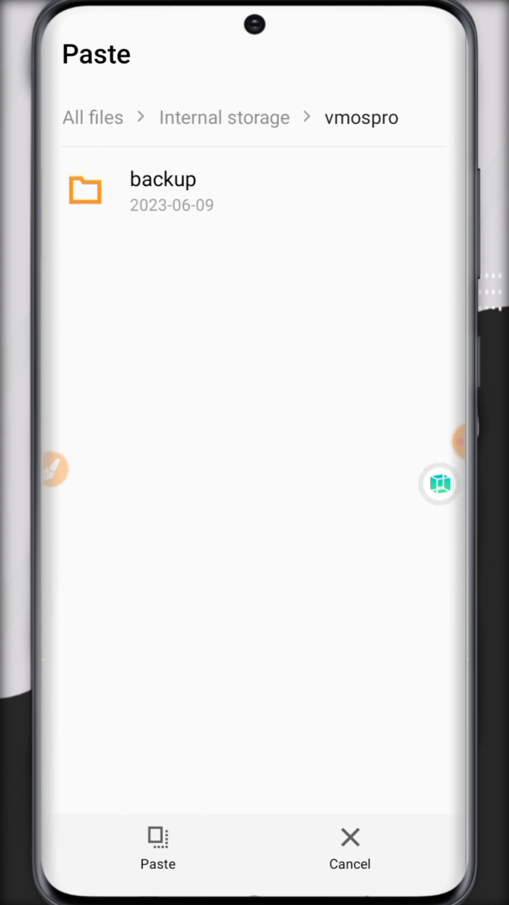
pyautogui.click(157, 845)
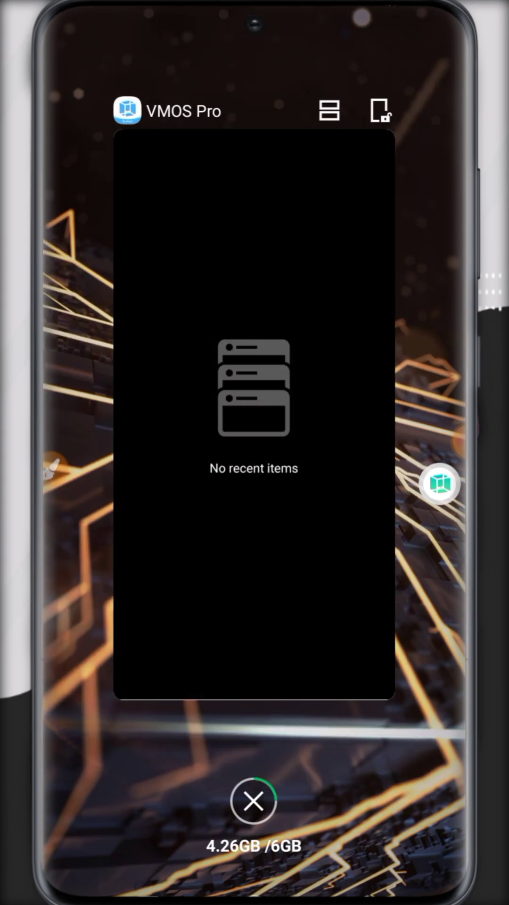
# Leave recents and reopen VMOS Pro to the MagiskRoot Xposed GApp-32bit card
pyautogui.click(252, 802)
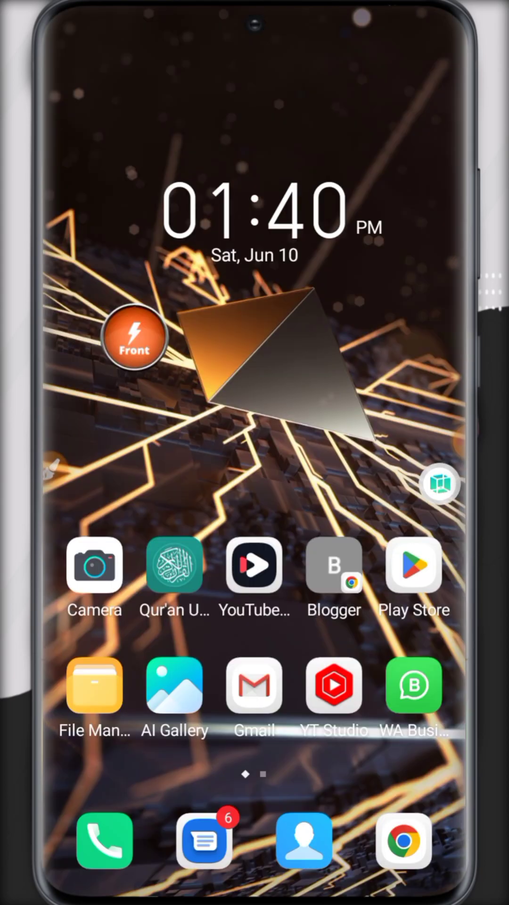
pyautogui.click(439, 483)
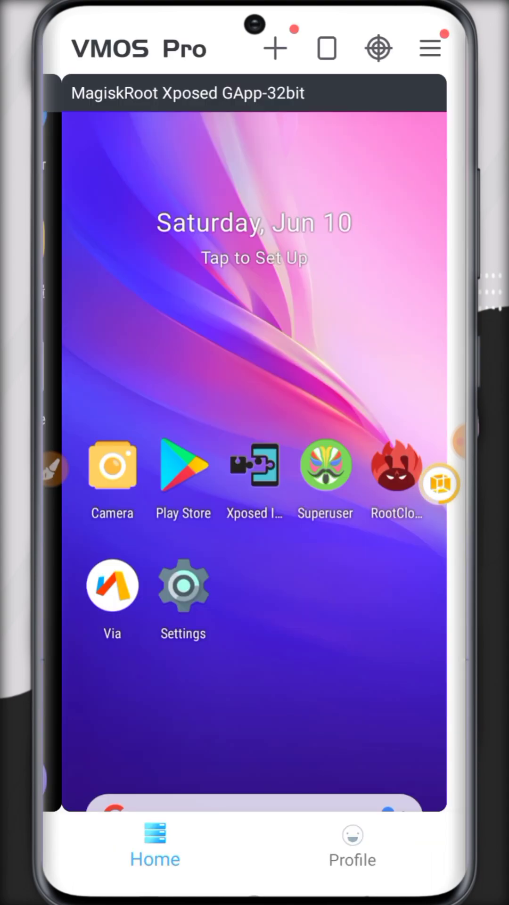
# Visit the Add Device page briefly and return to the VM home list
pyautogui.click(275, 47)
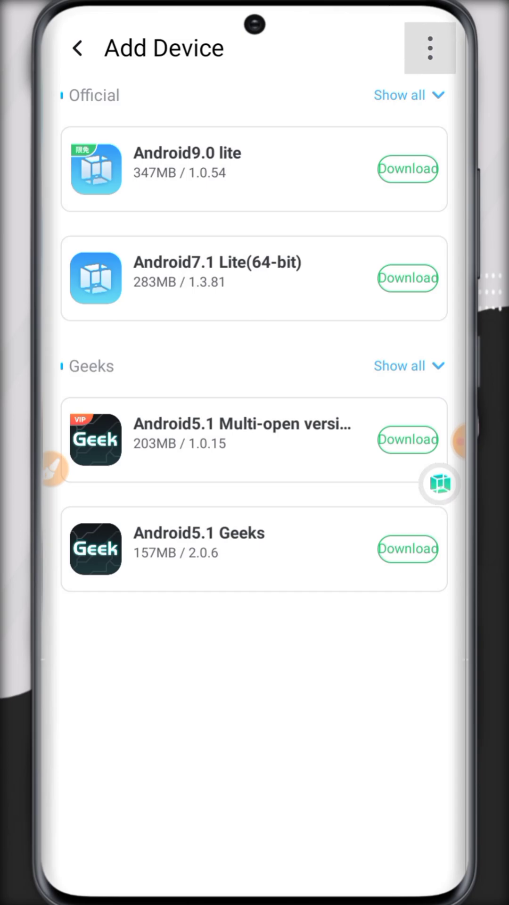
pyautogui.click(430, 48)
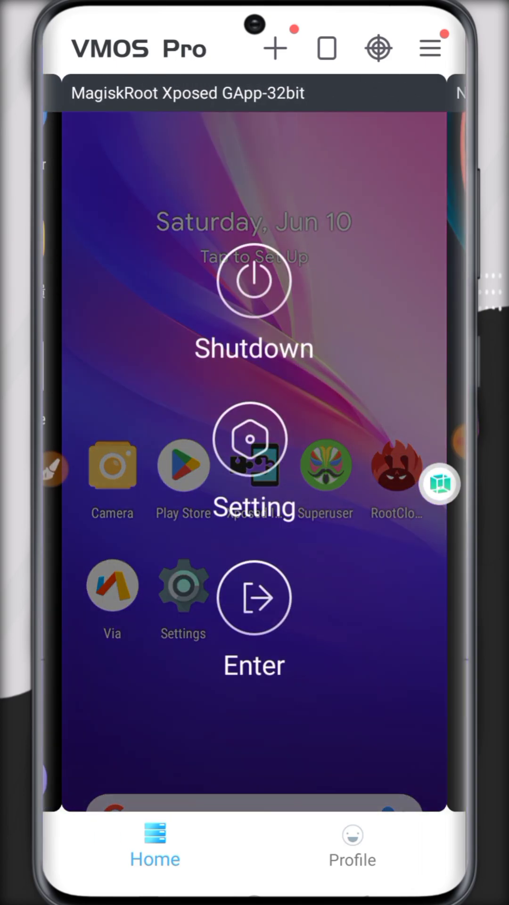
# Enter the MagiskRoot Xposed VM and use the floating ball's Switch VM option
pyautogui.click(254, 596)
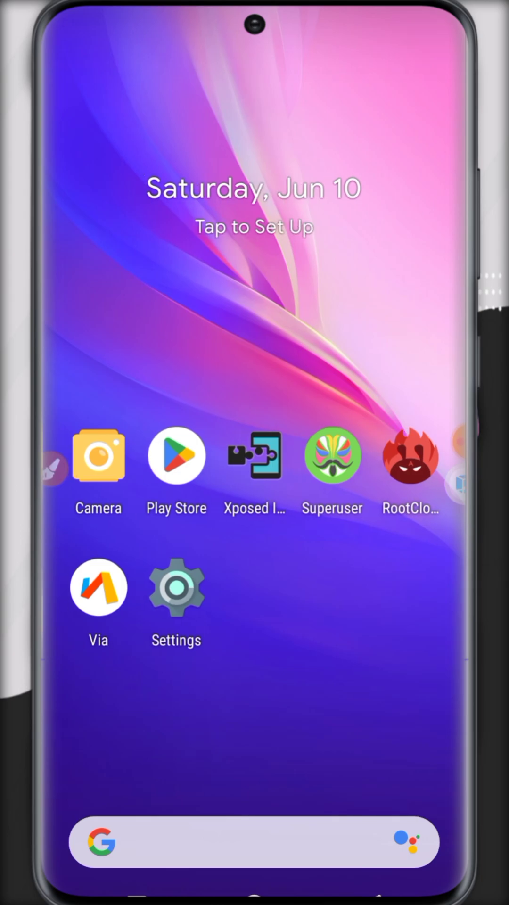
pyautogui.scroll(3)
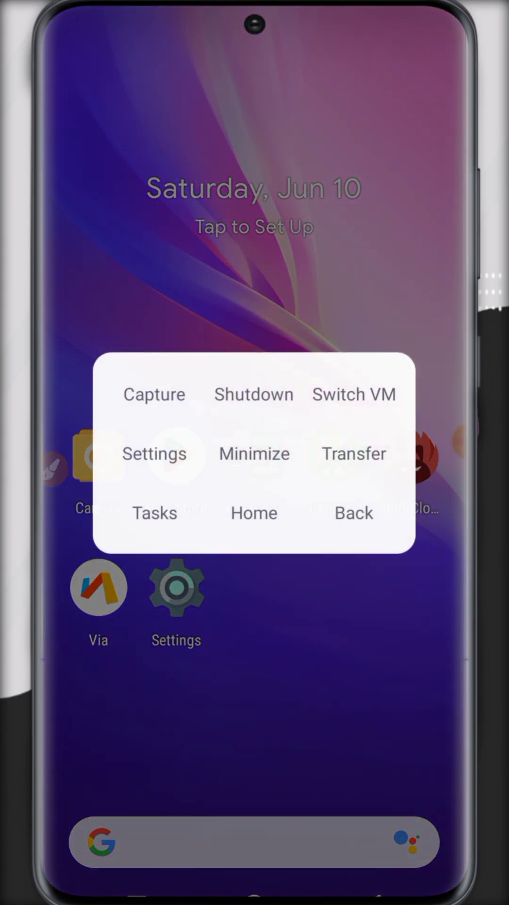
pyautogui.click(154, 512)
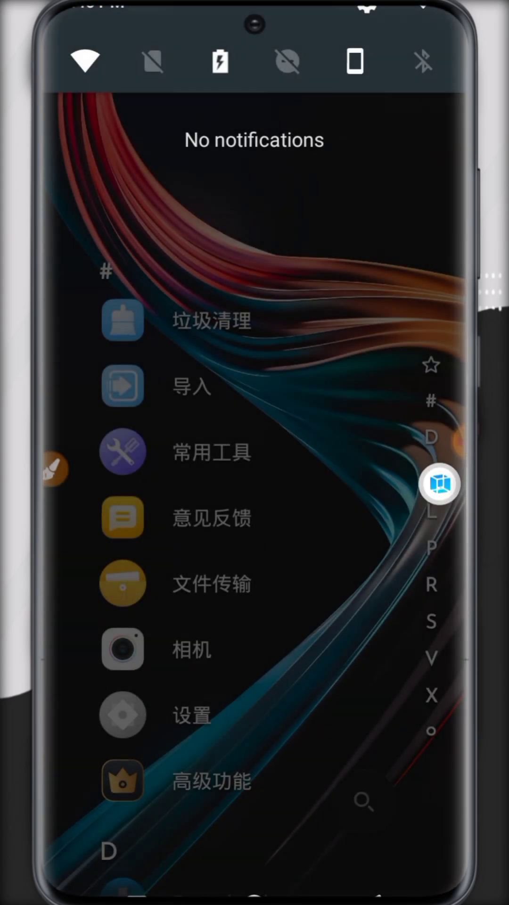
# Shrink MagiskRoot into a floating window and list Android 9 Rootfull++, MagiskRoot and NiagaraLX-zt
pyautogui.click(439, 484)
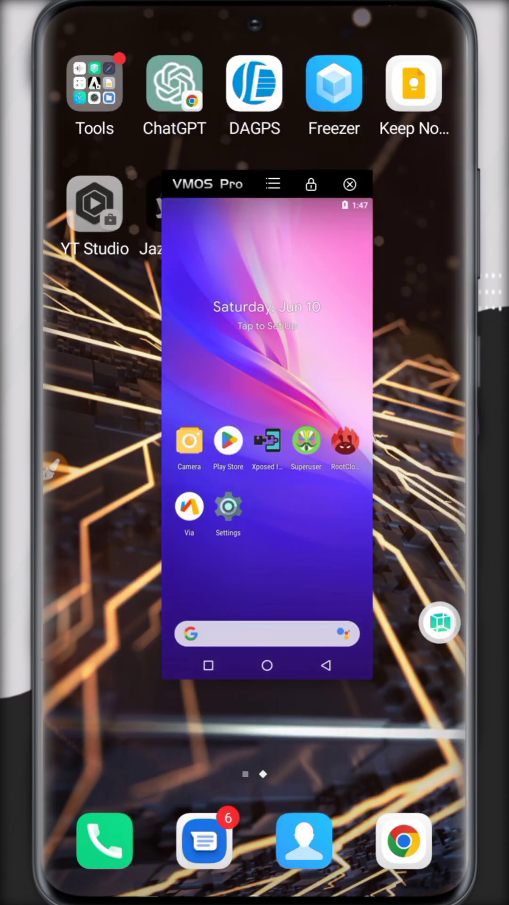
pyautogui.click(272, 184)
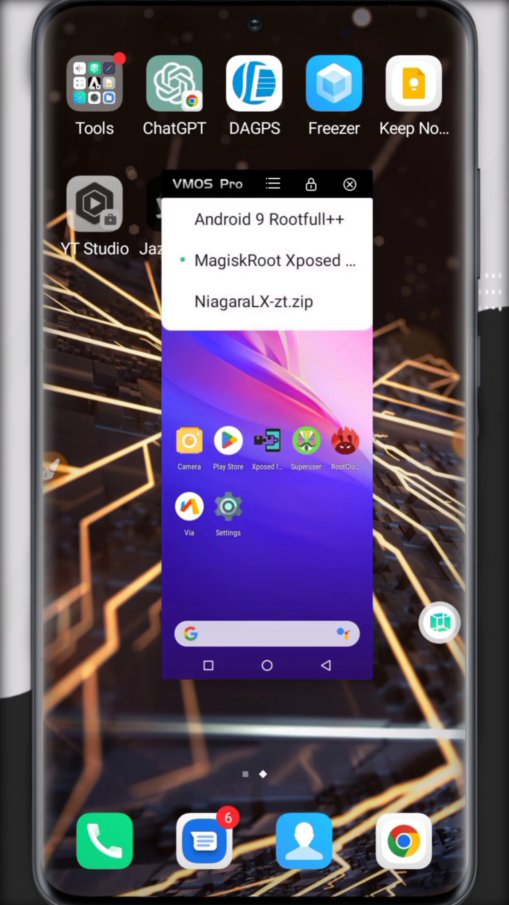